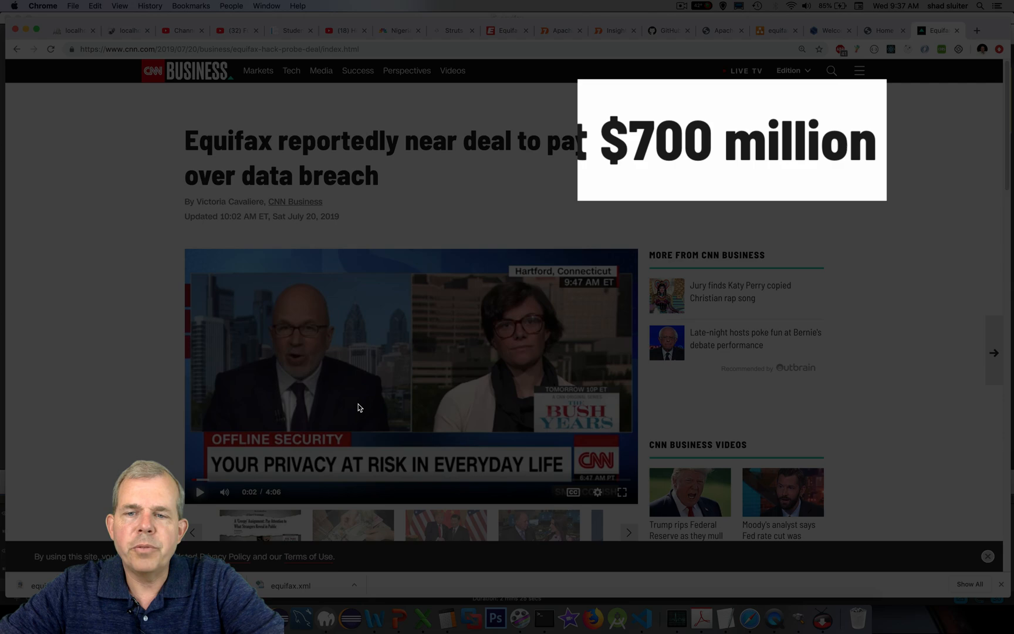
Bring up the gaqm.org tab with its Struts Problem Report stack trace
{"action": "left_click", "coordinate": [885, 30]}
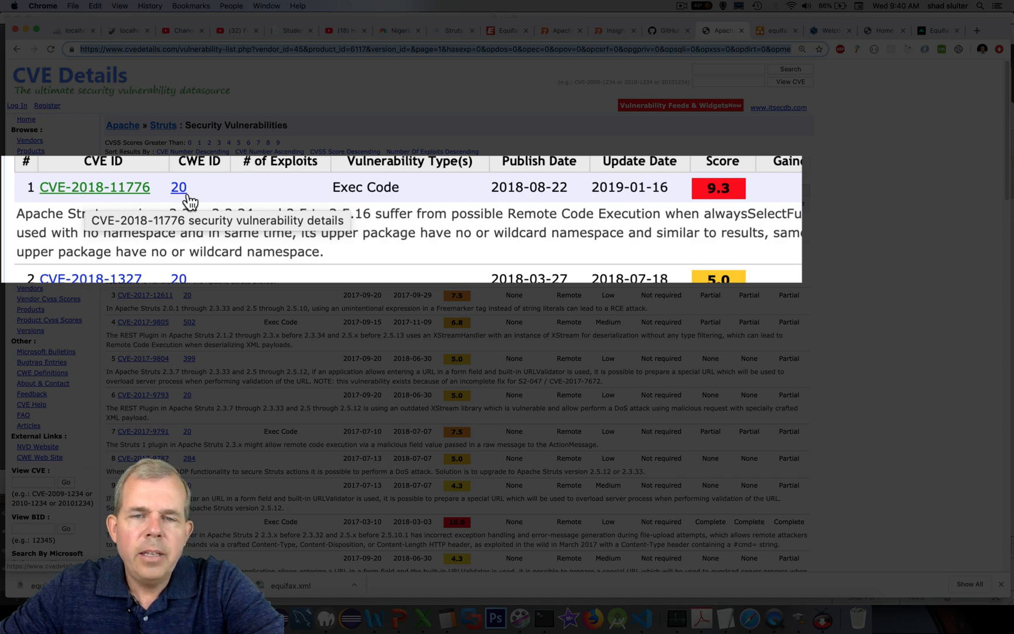
{"action": "mouse_move", "coordinate": [712, 188]}
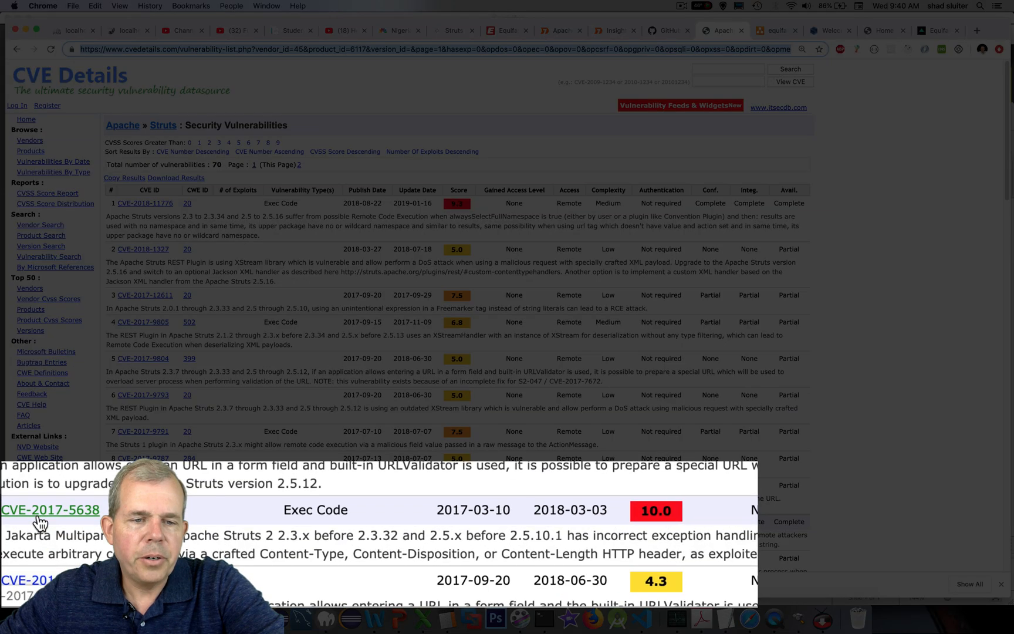
{"action": "mouse_move", "coordinate": [66, 521]}
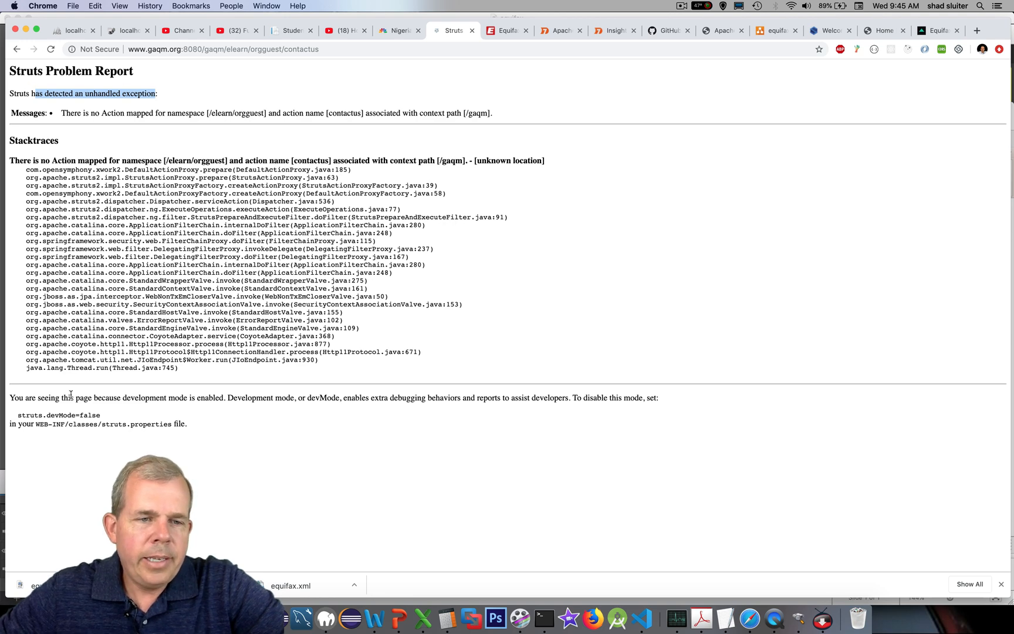
{"action": "mouse_move", "coordinate": [123, 397]}
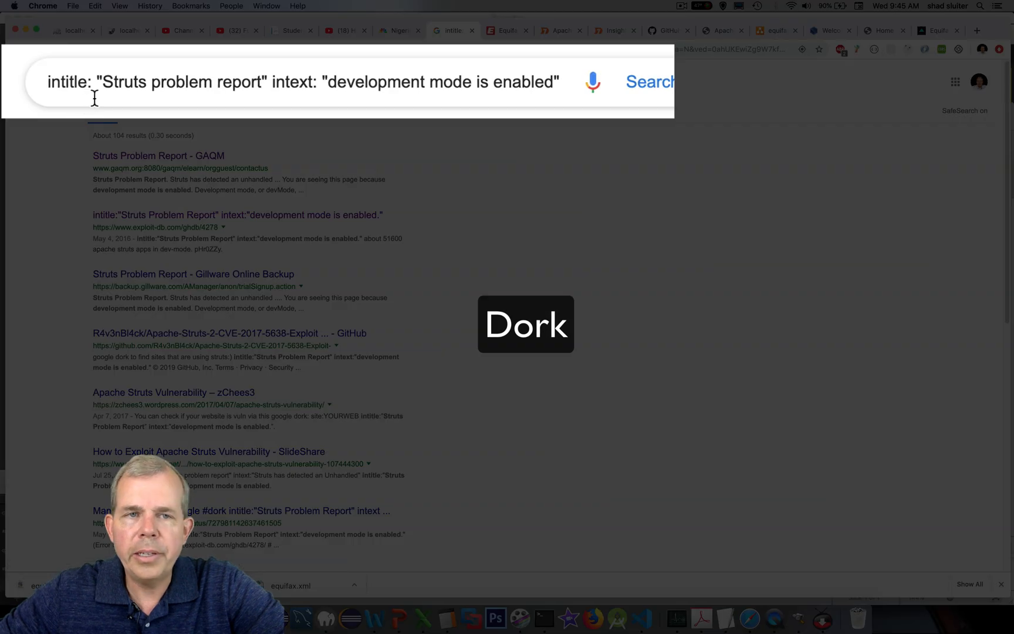
Highlight the intitle and intext operators and 'development mode is enabled', then return to the GAQM page
{"action": "double_click", "coordinate": [66, 82]}
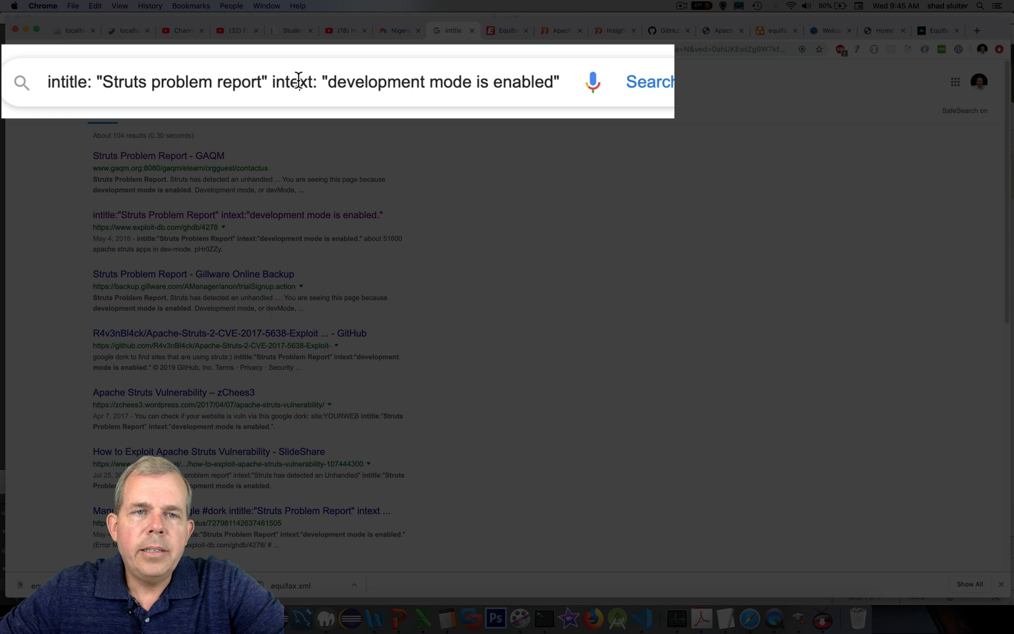
{"action": "double_click", "coordinate": [295, 82]}
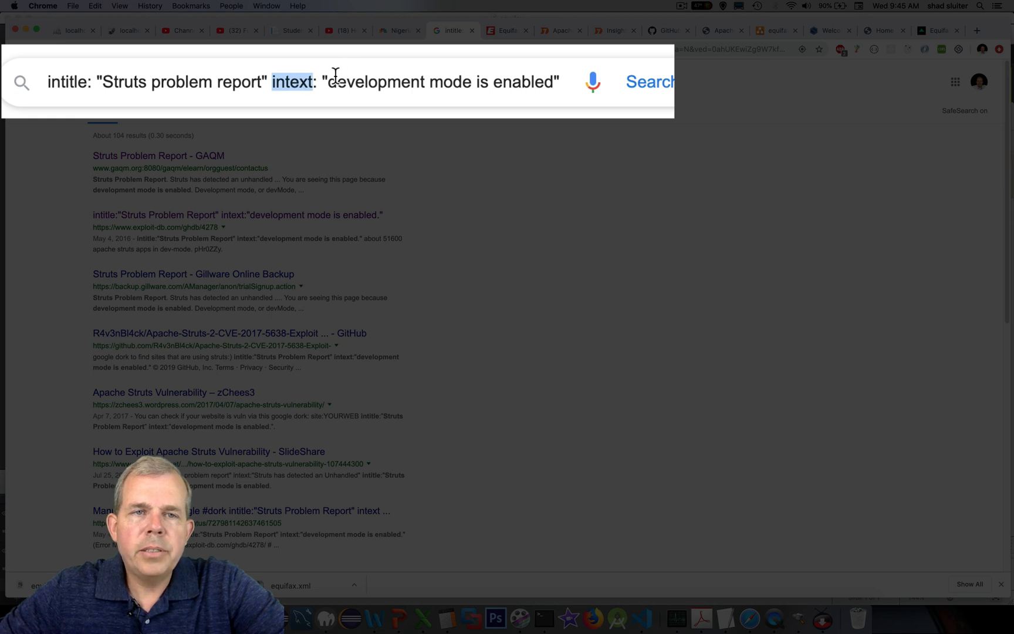
{"action": "left_click_drag", "start_coordinate": [330, 82], "coordinate": [549, 82]}
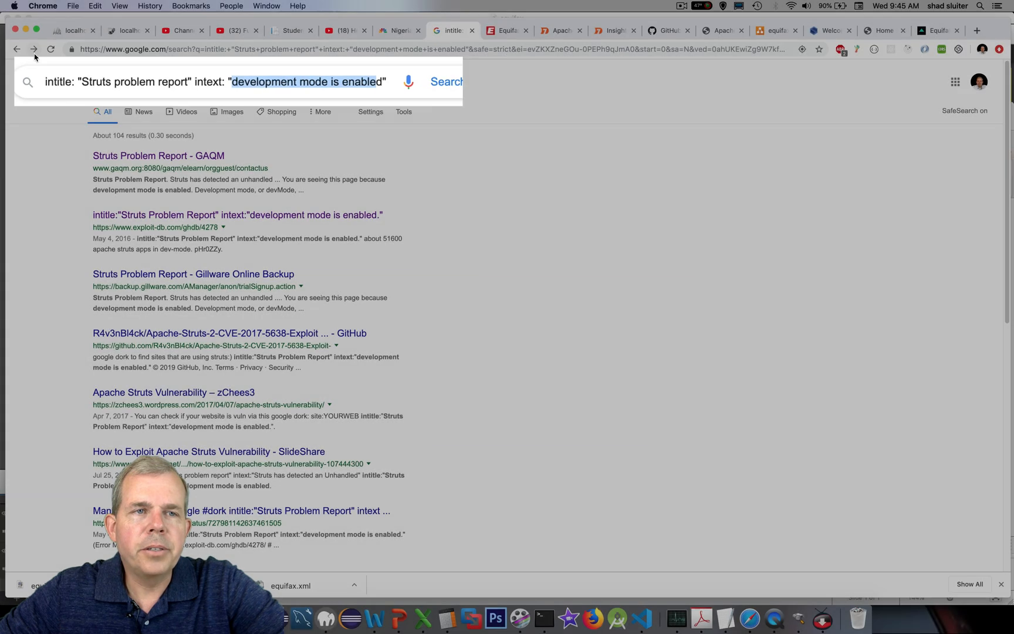
{"action": "left_click", "coordinate": [158, 155]}
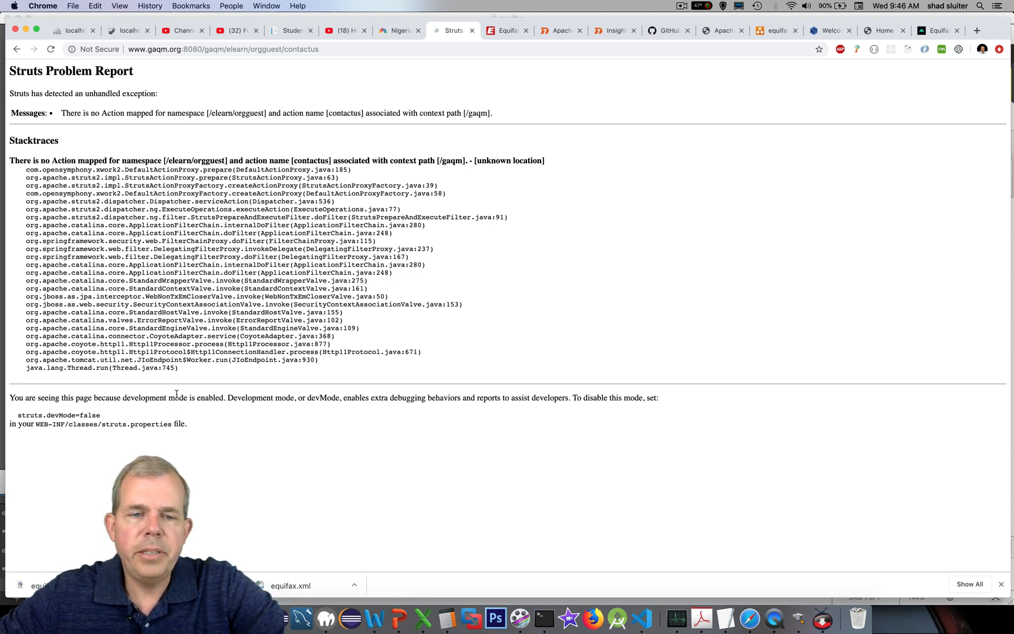
Switch to the joaomatosf/jexboss GitHub repository tab
{"action": "left_click", "coordinate": [668, 30]}
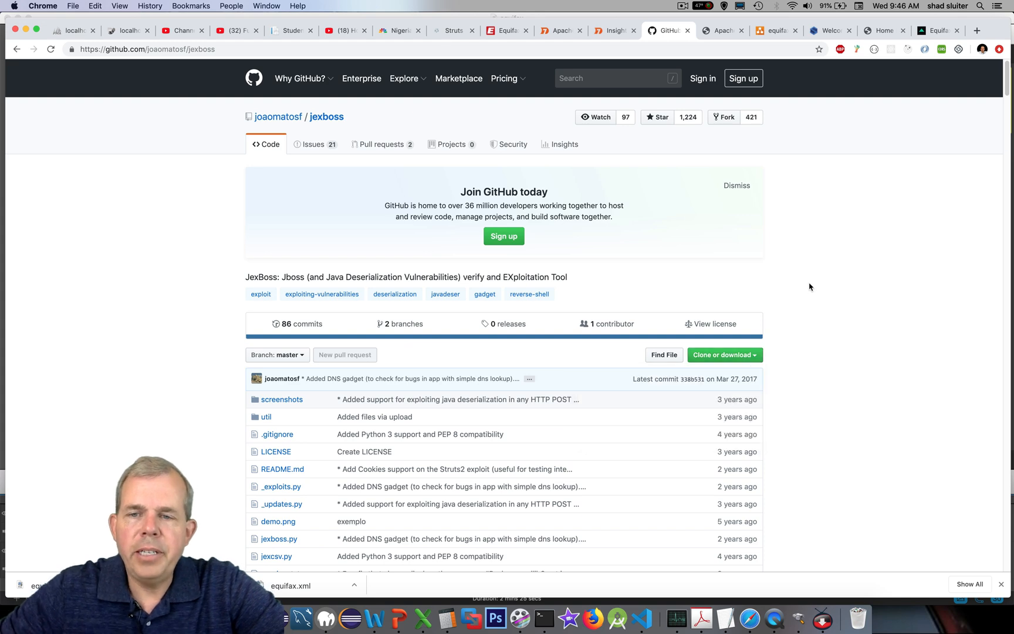
Scroll down through the jexboss repository file listing
{"action": "scroll", "scroll_direction": "down", "scroll_amount": 3}
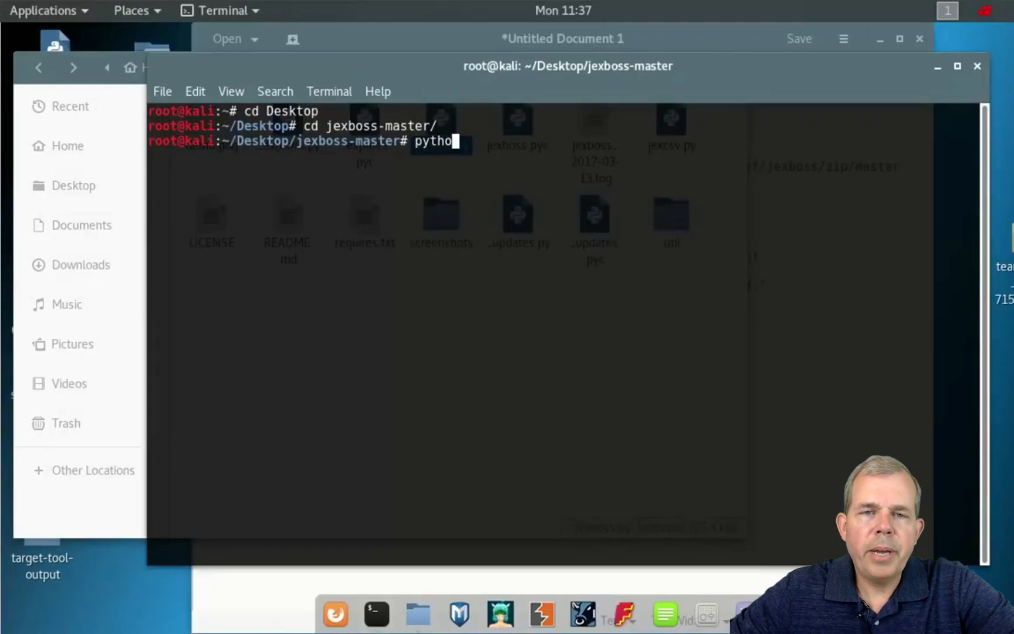
Run python jexboss.py -u against the target URL from the jexboss-master folder
{"action": "type", "text": "jex"}
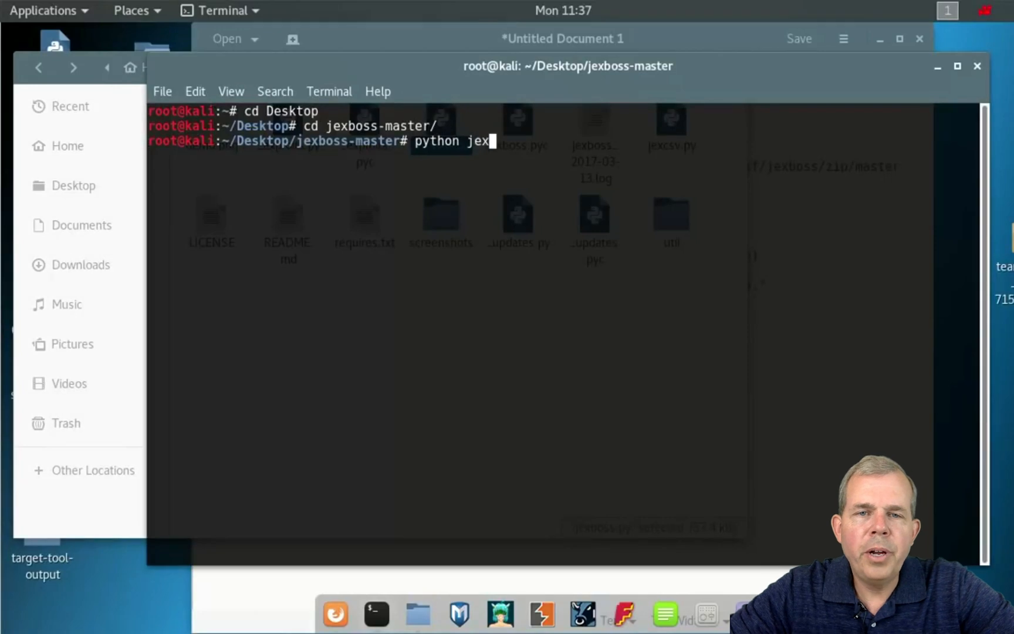
{"action": "type", "text": "boss.p"}
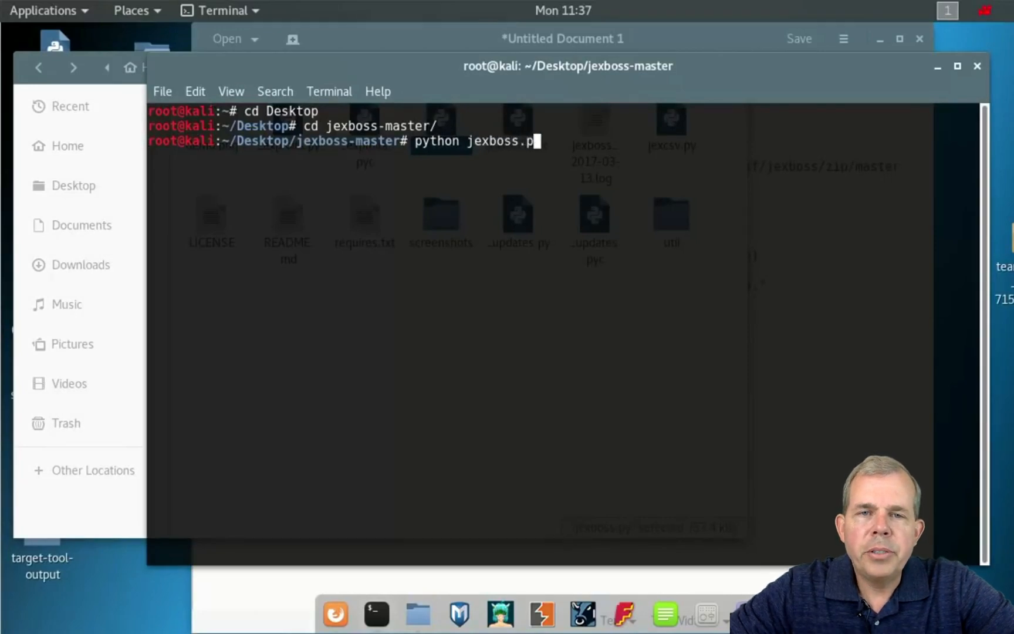
{"action": "type", "text": "y -u"}
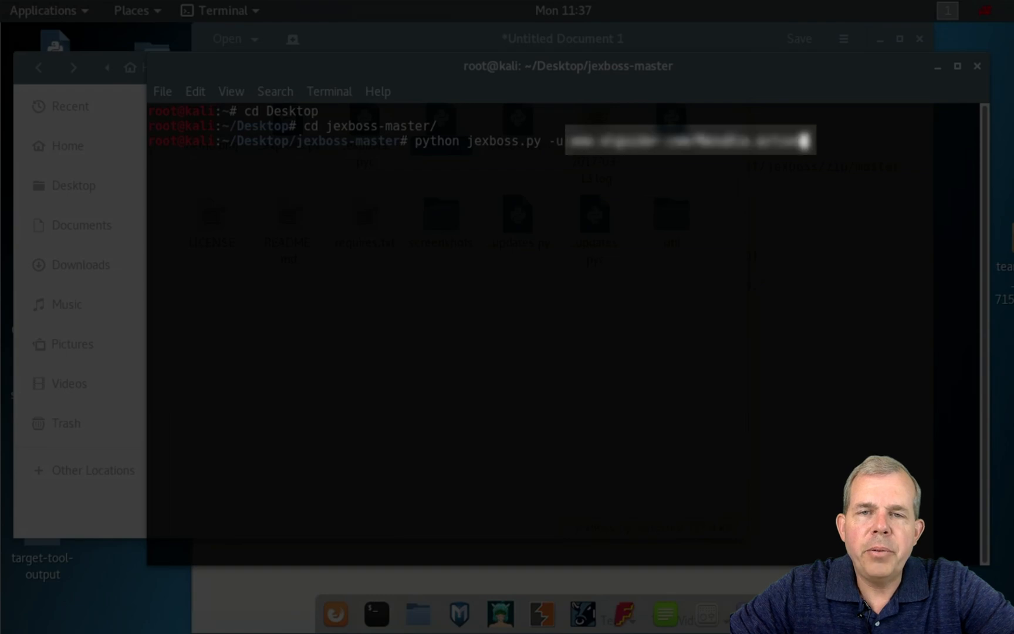
{"action": "key", "text": "Return"}
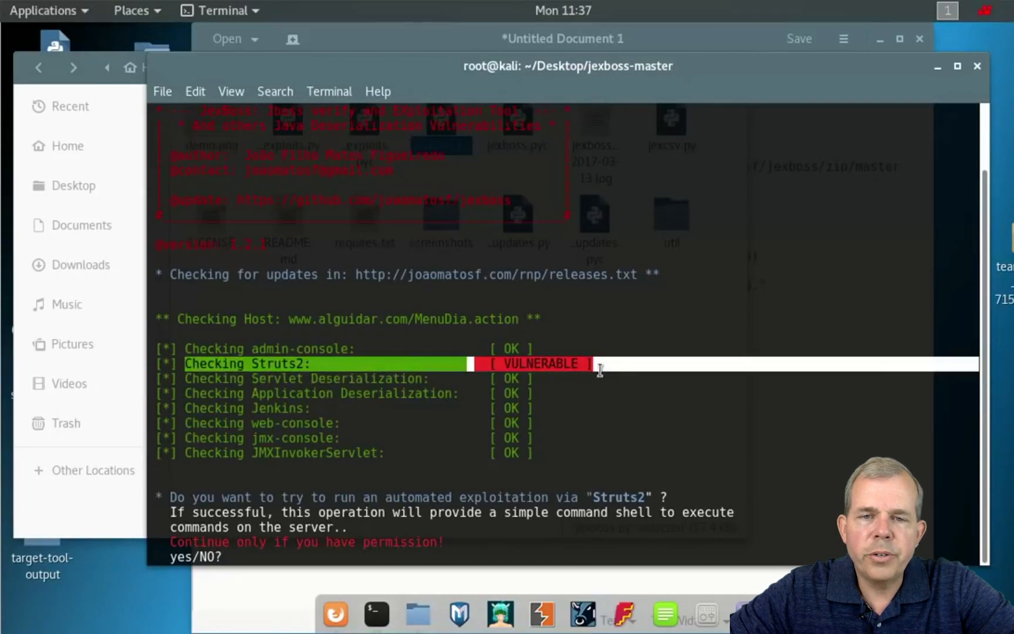
Answer yes at the jexboss prompt to launch the Struts2 exploit
{"action": "type", "text": "yes"}
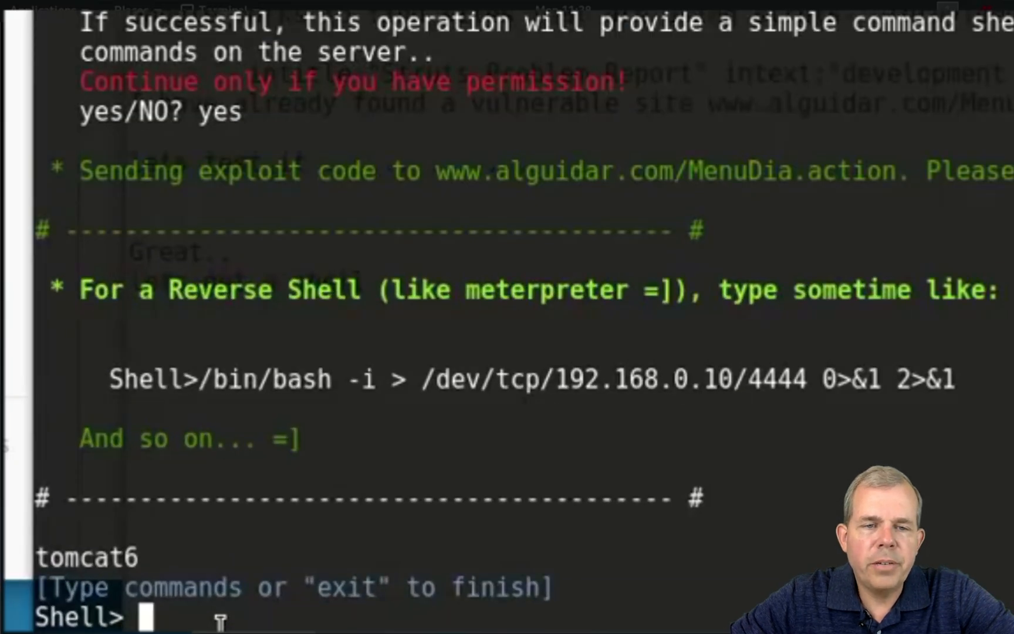
In the tomcat6 remote shell, run ls, pwd and cat /etc/passwd
{"action": "type", "text": "ls"}
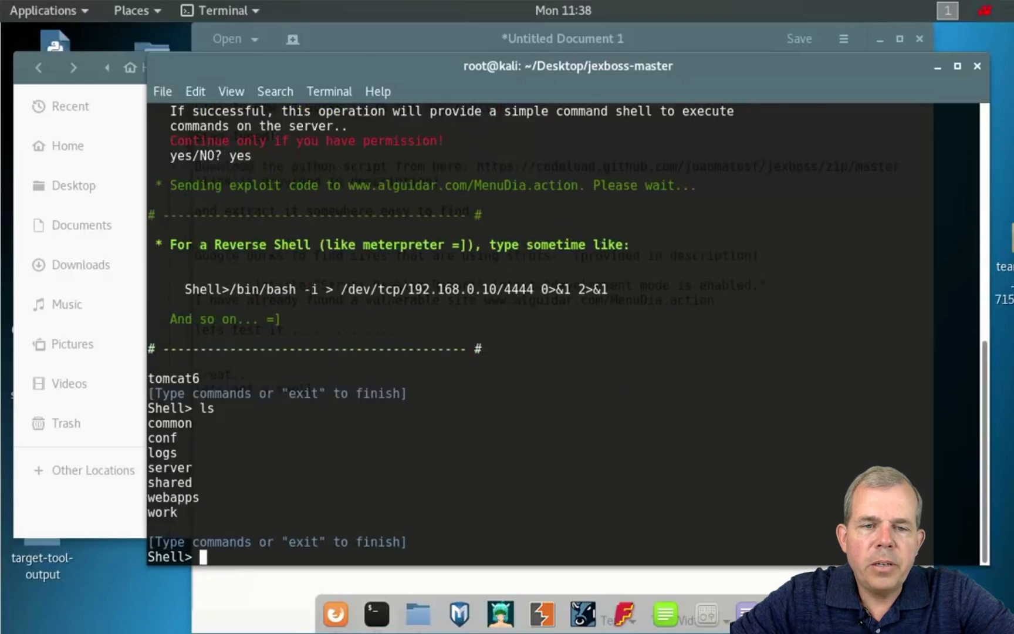
{"action": "type", "text": "pwd"}
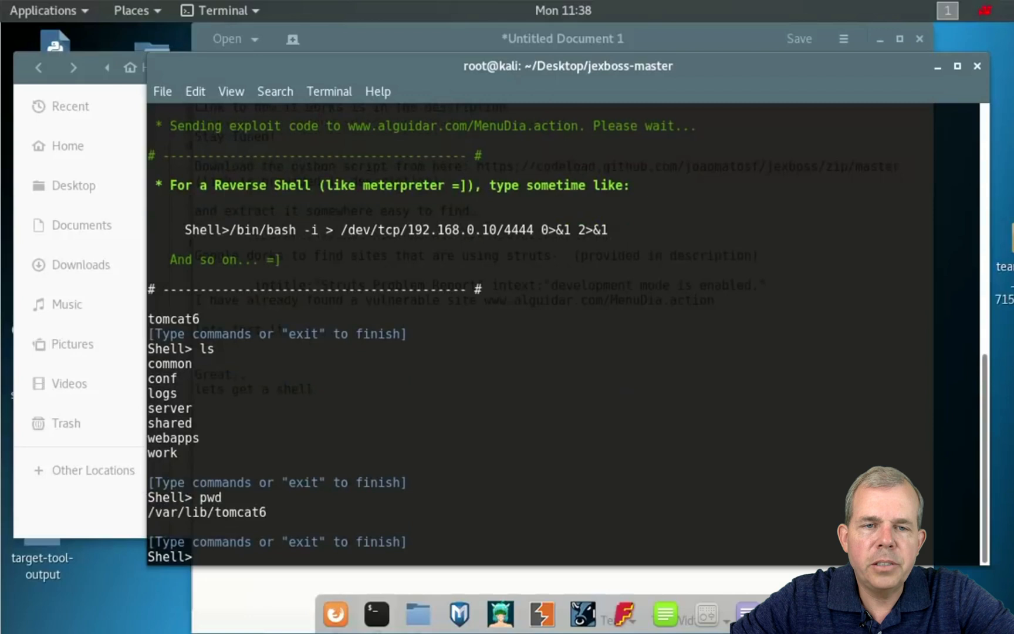
{"action": "type", "text": "cat /"}
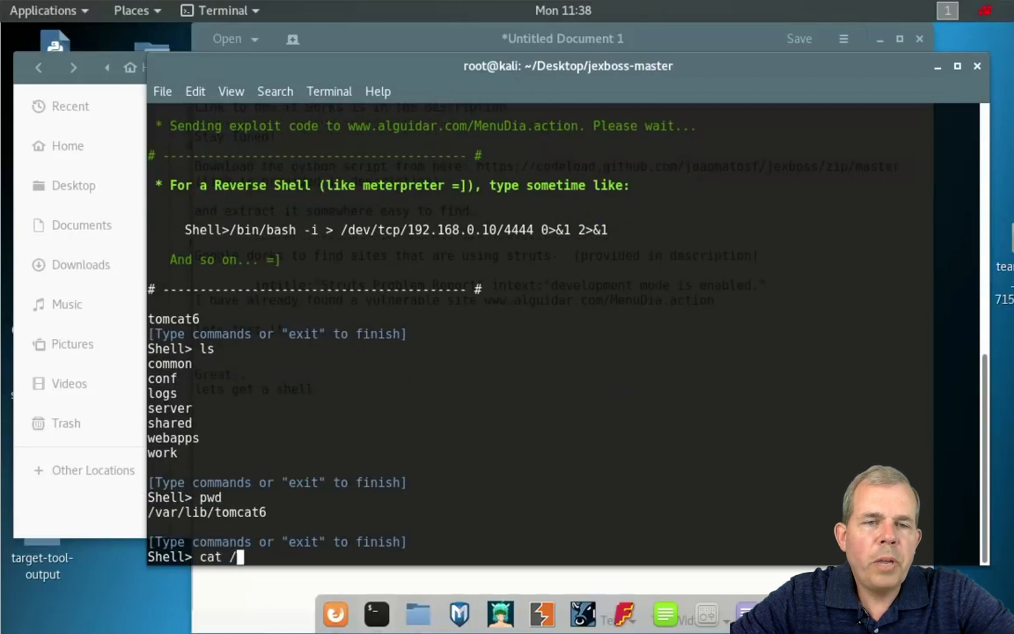
{"action": "type", "text": "etc/"}
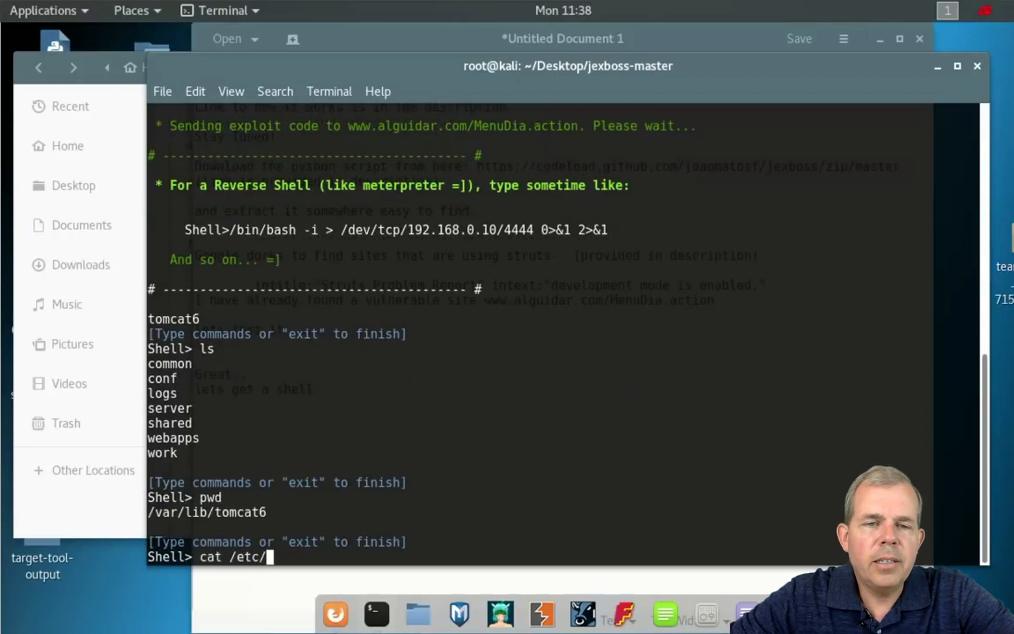
{"action": "type", "text": "passwd"}
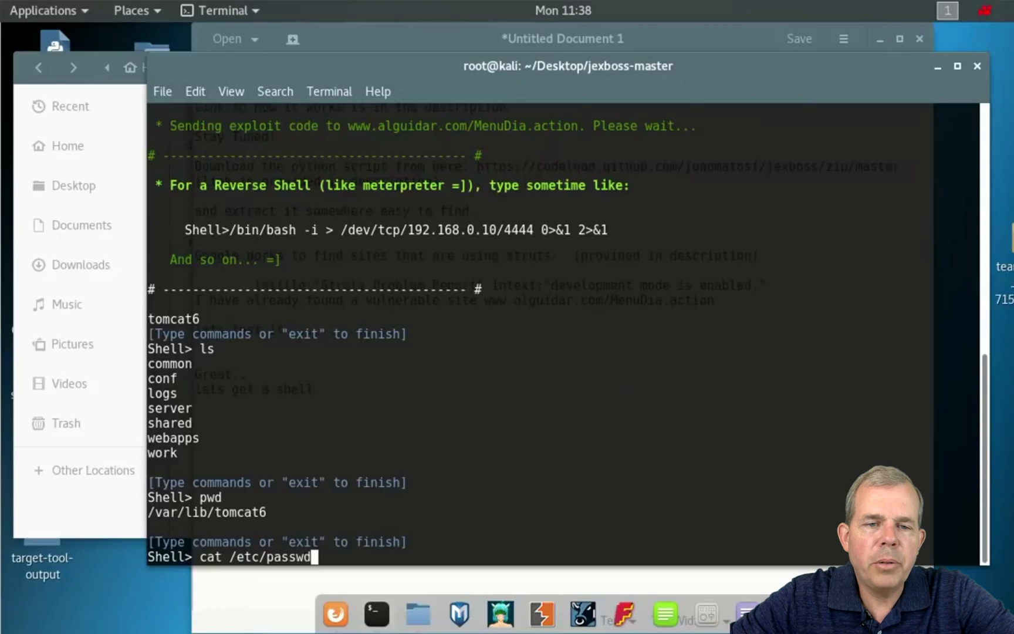
{"action": "key", "text": "Return"}
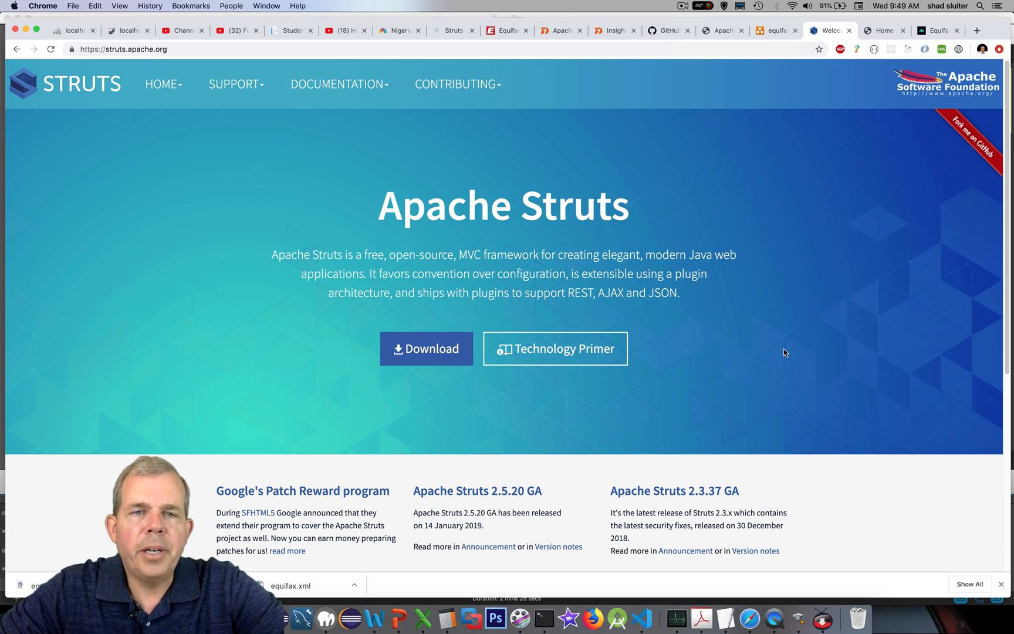
{"action": "mouse_move", "coordinate": [496, 363]}
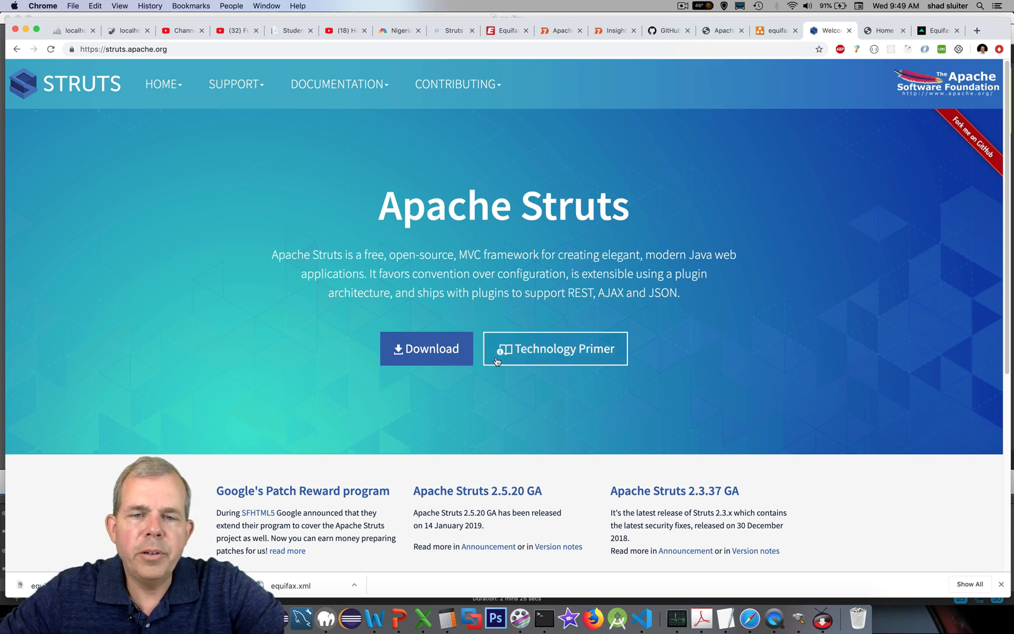
Open the Struts 2.5.20 and 2.3.37 download page via struts.apache.org's Download button
{"action": "left_click", "coordinate": [435, 348]}
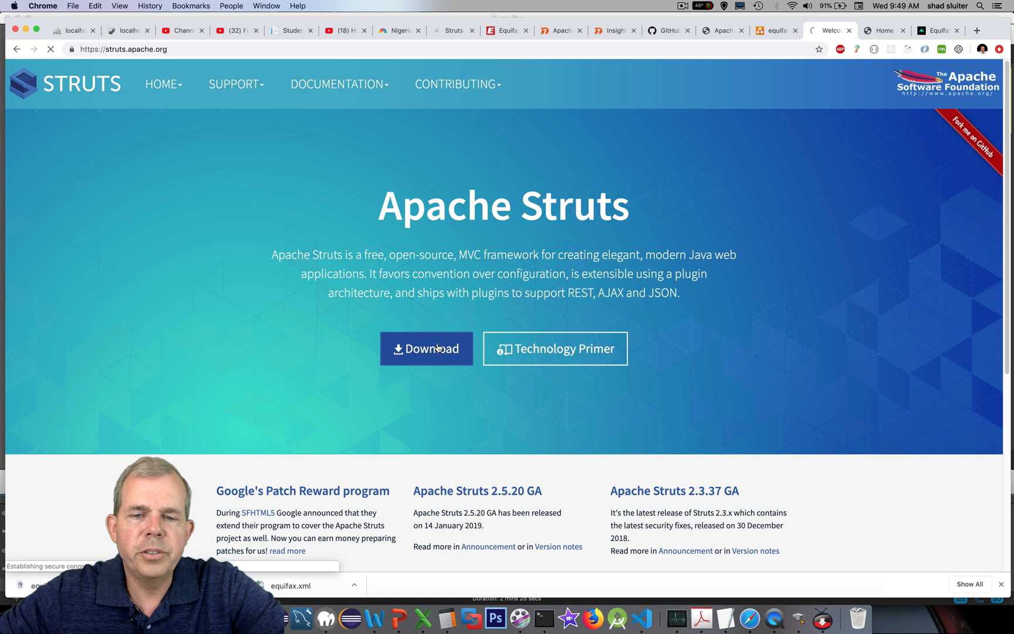
{"action": "left_click", "coordinate": [426, 348]}
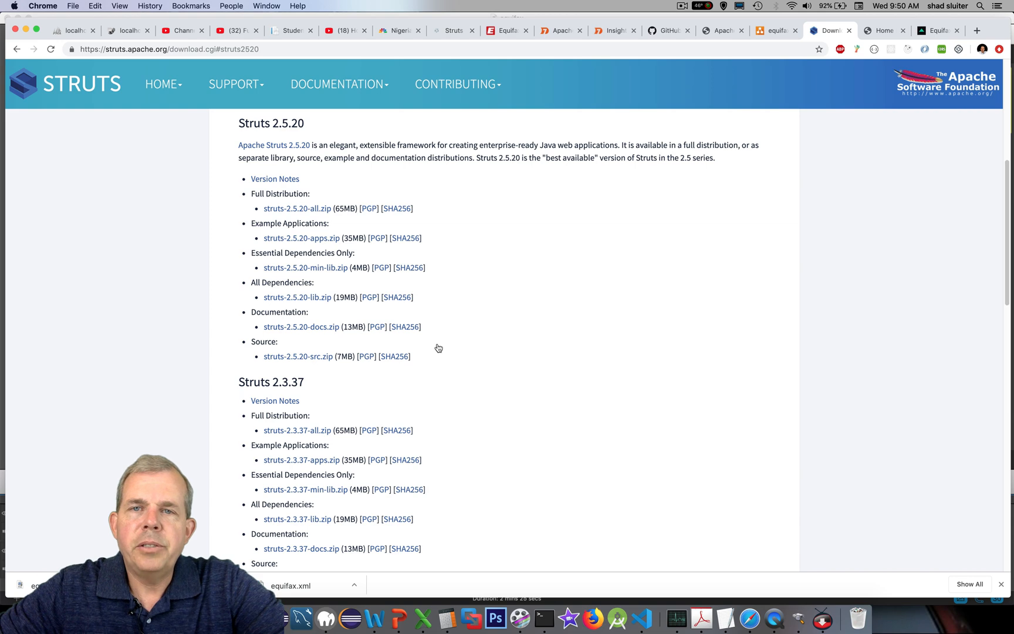
Switch to the Equifax personal credit homepage tab
{"action": "left_click", "coordinate": [503, 30]}
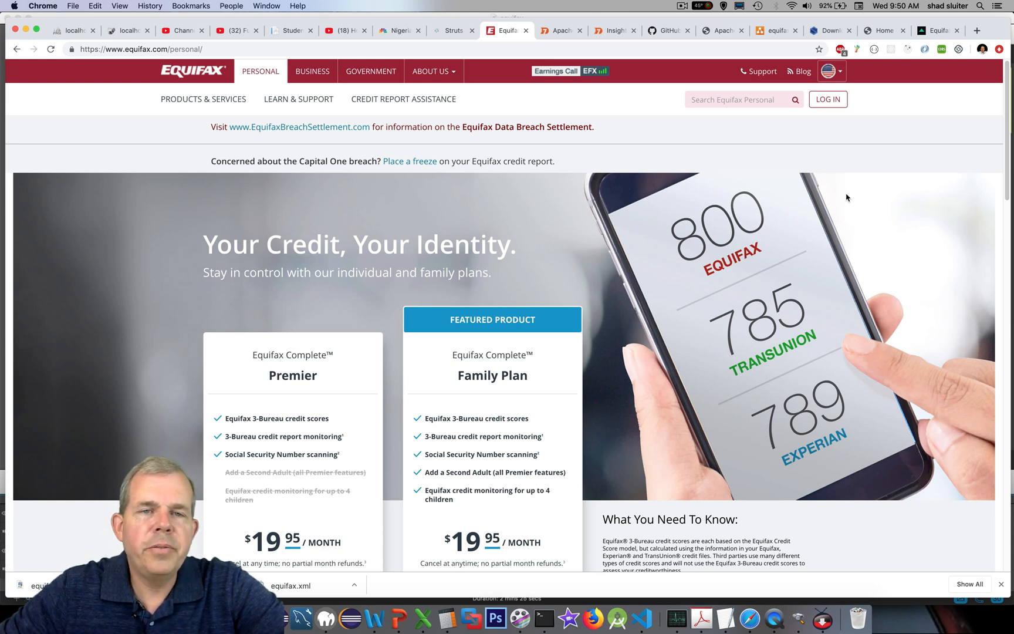
{"action": "mouse_move", "coordinate": [290, 133]}
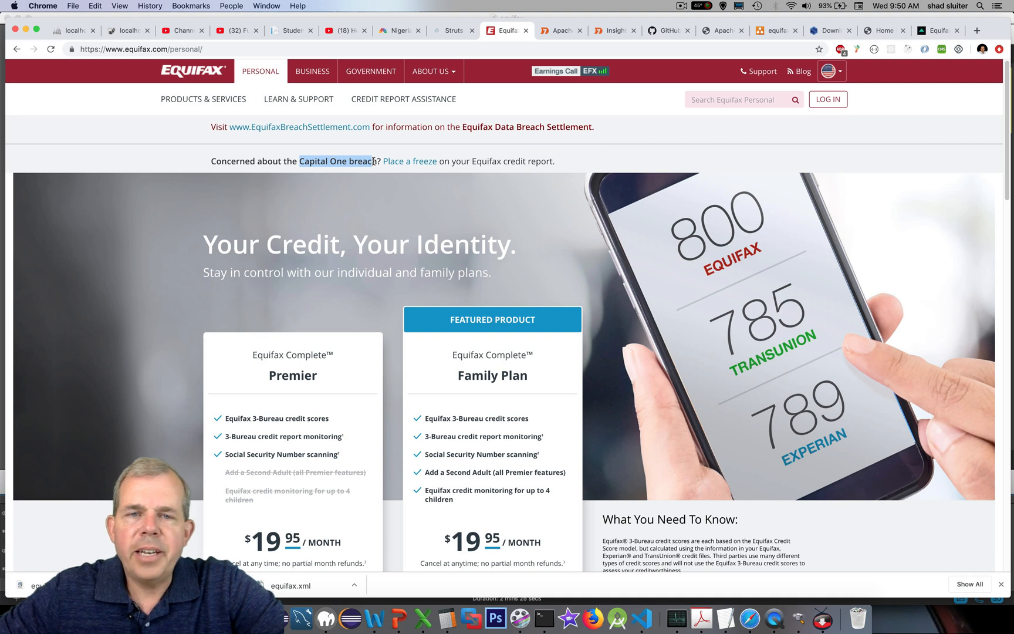
{"action": "mouse_move", "coordinate": [396, 165]}
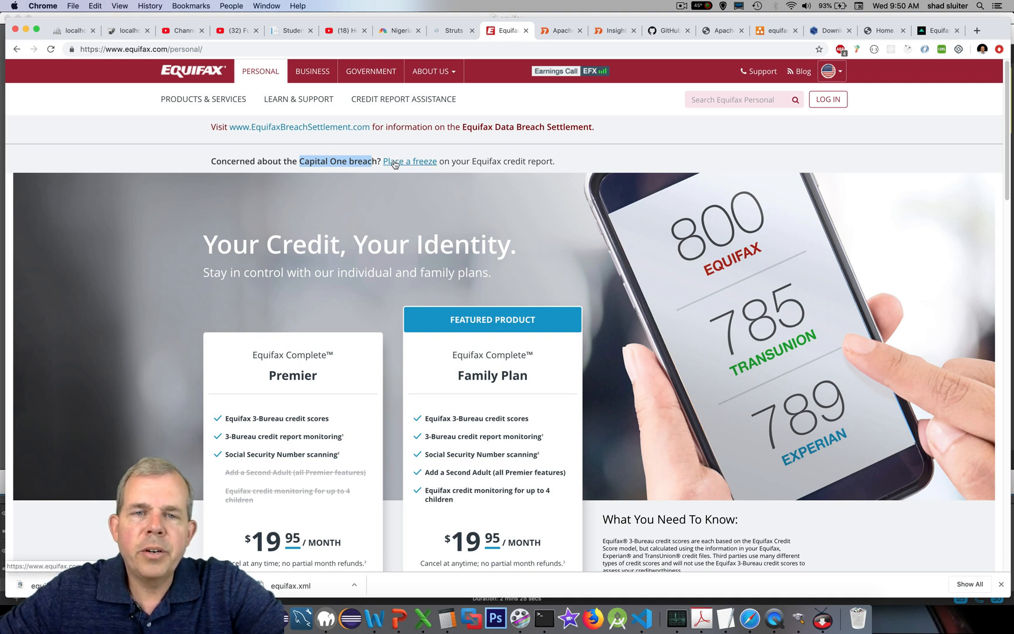